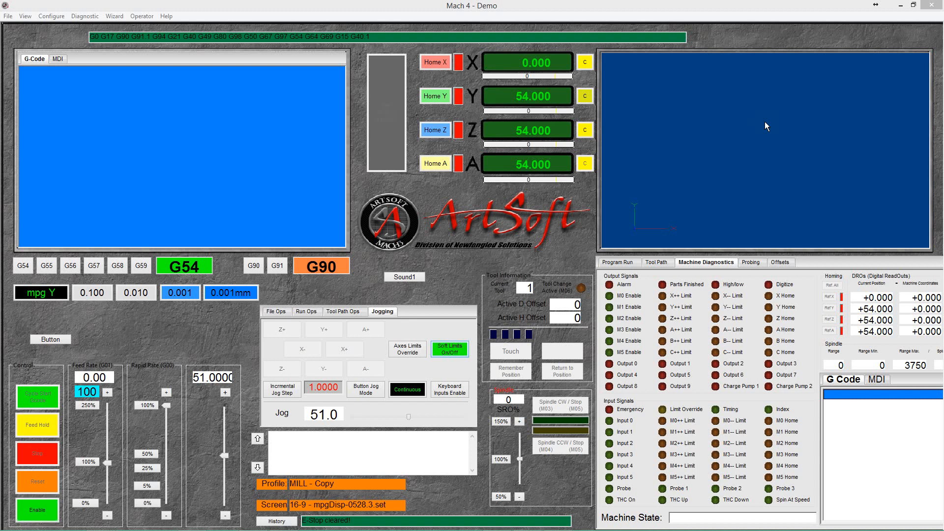
mouse_move(763, 125)
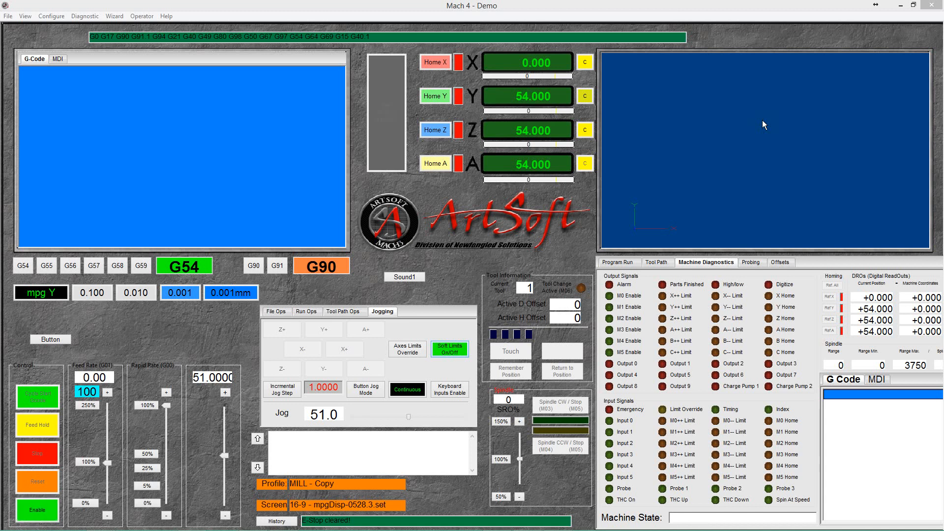
mouse_move(632, 183)
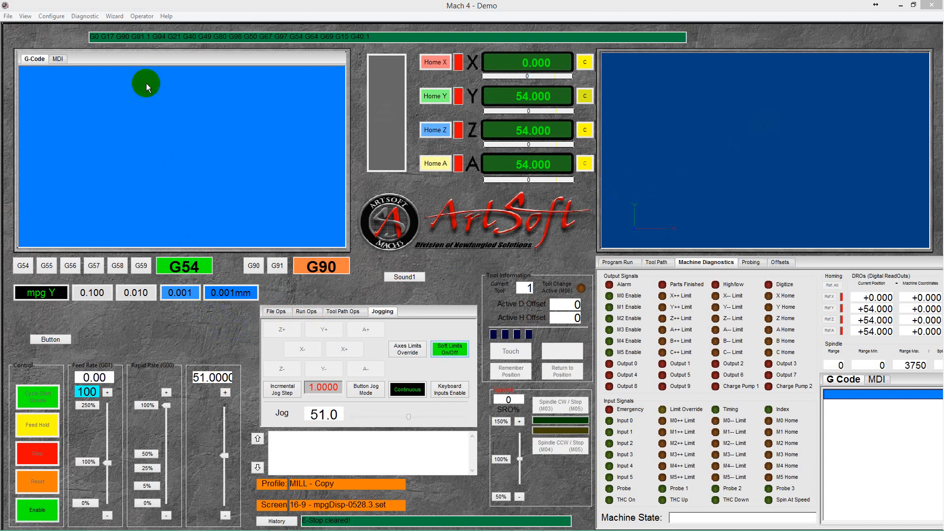
Step: Show the Operator menu with Edit Screen, Edit/Debug scripts and Lua Script commands
click(142, 16)
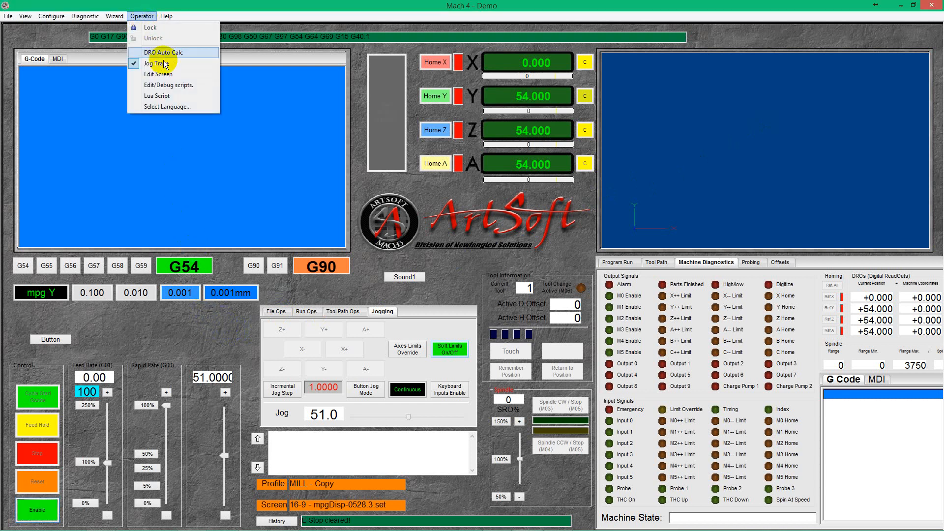
Step: Enter screen editing mode and add a new toggle button (TButton) beside the existing Button
click(158, 74)
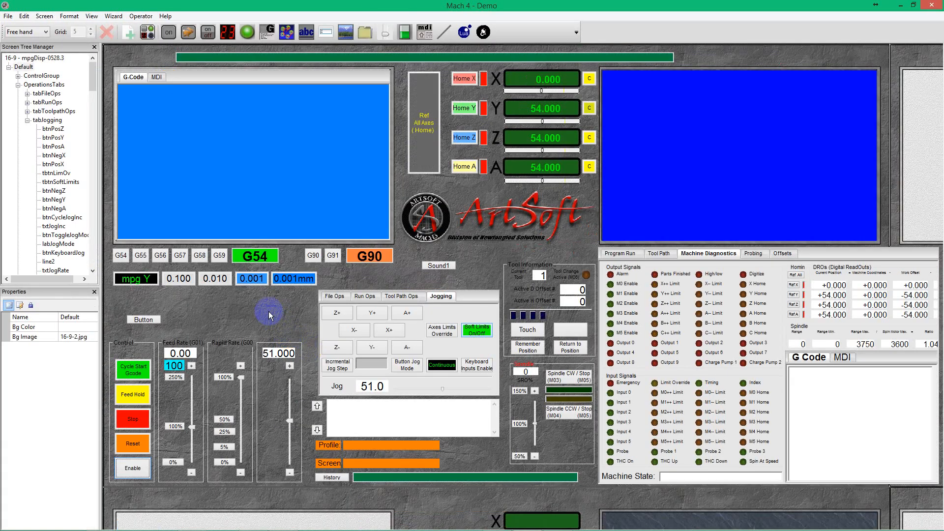
mouse_move(256, 309)
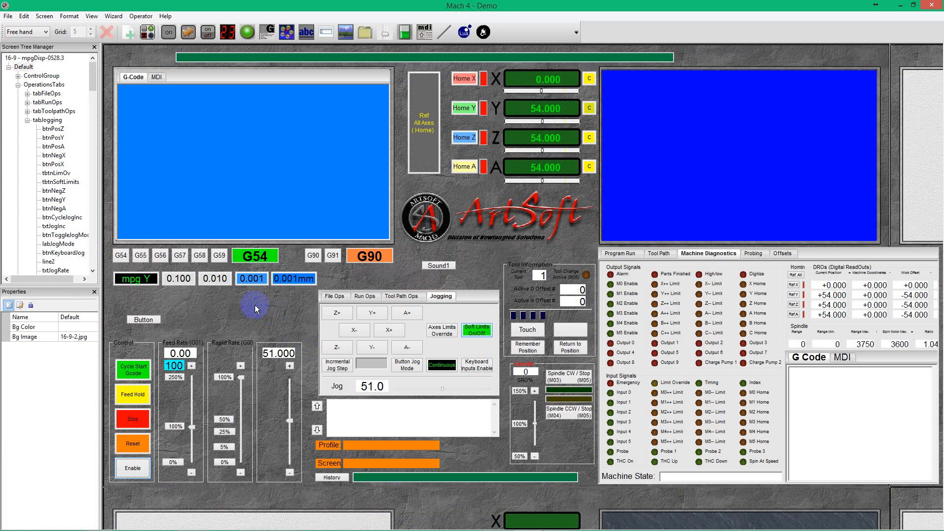
mouse_move(211, 81)
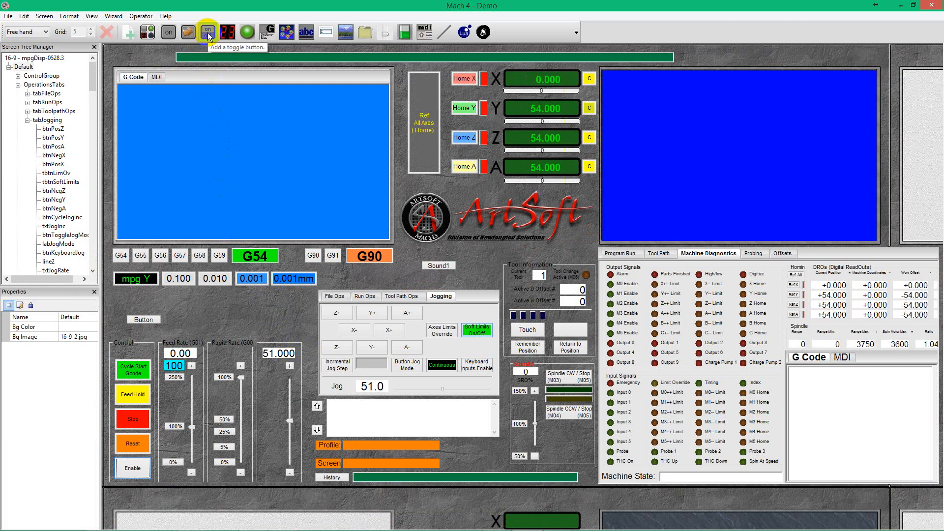
click(207, 31)
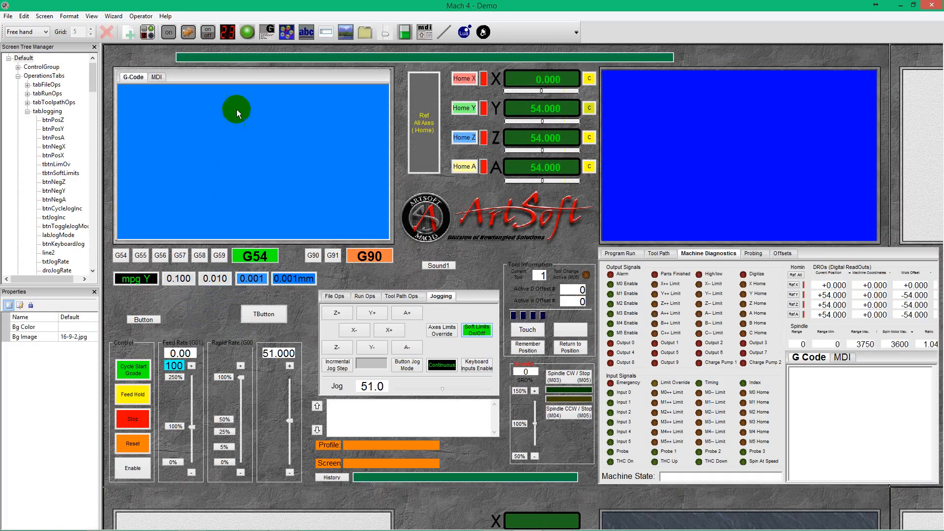
mouse_move(247, 31)
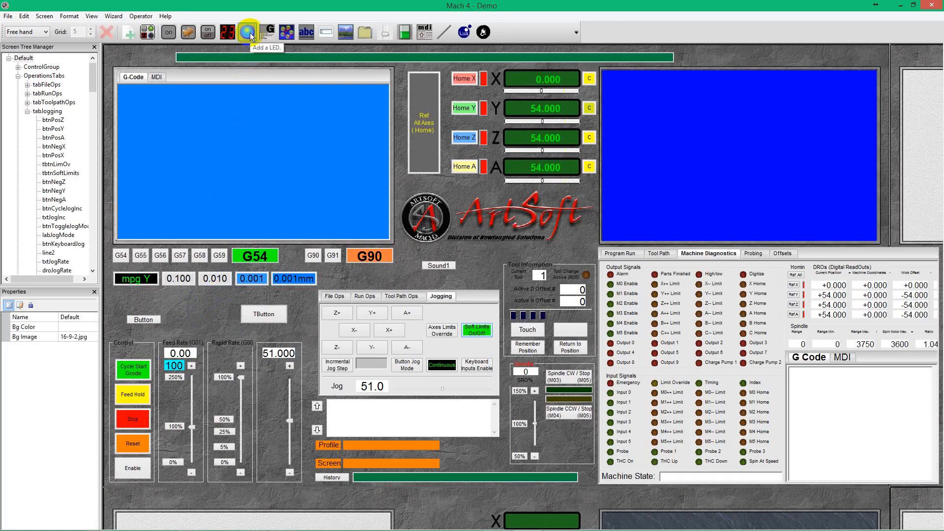
Step: Add a red LED left of the TButton and resize both, toggle button 35 high and 113 wide
click(248, 32)
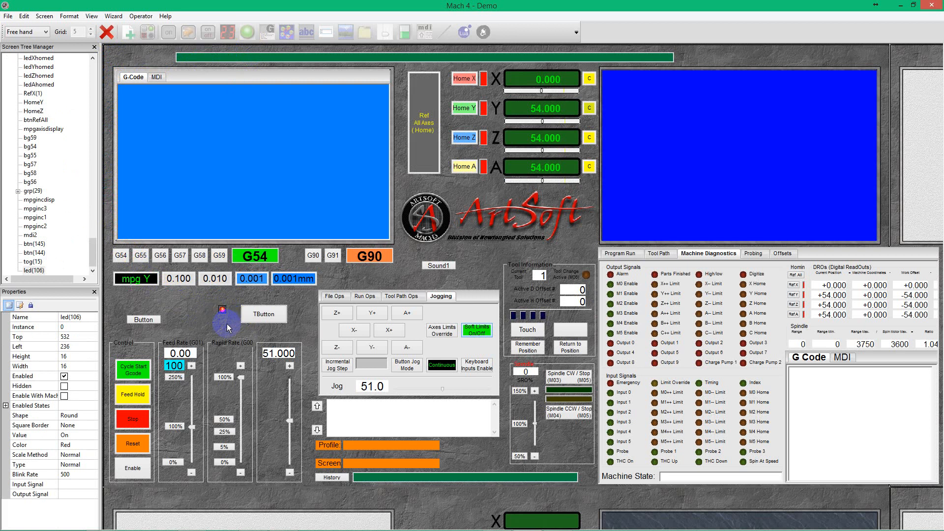
click(262, 313)
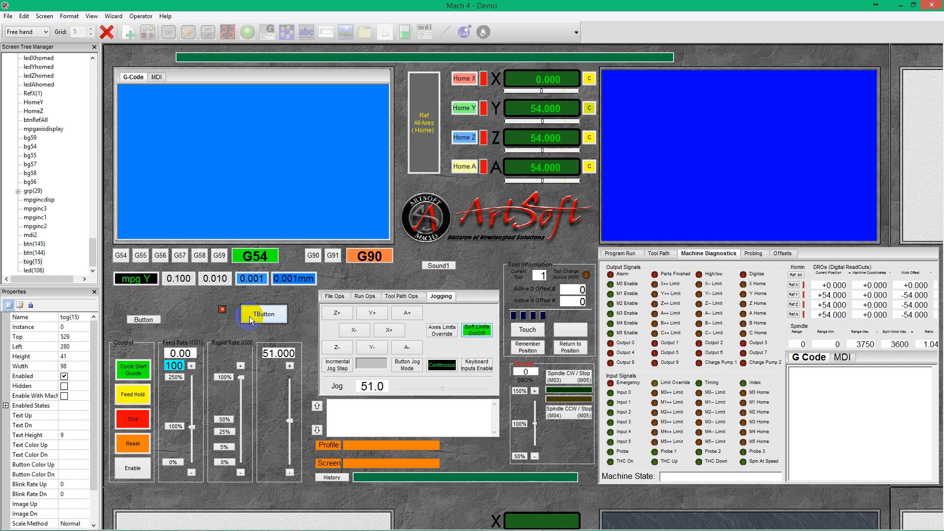
click(222, 313)
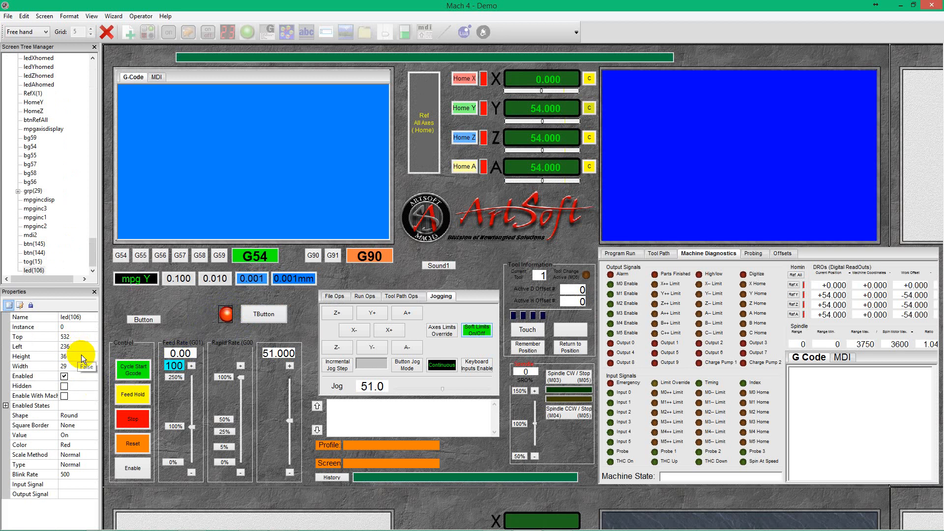
click(36, 356)
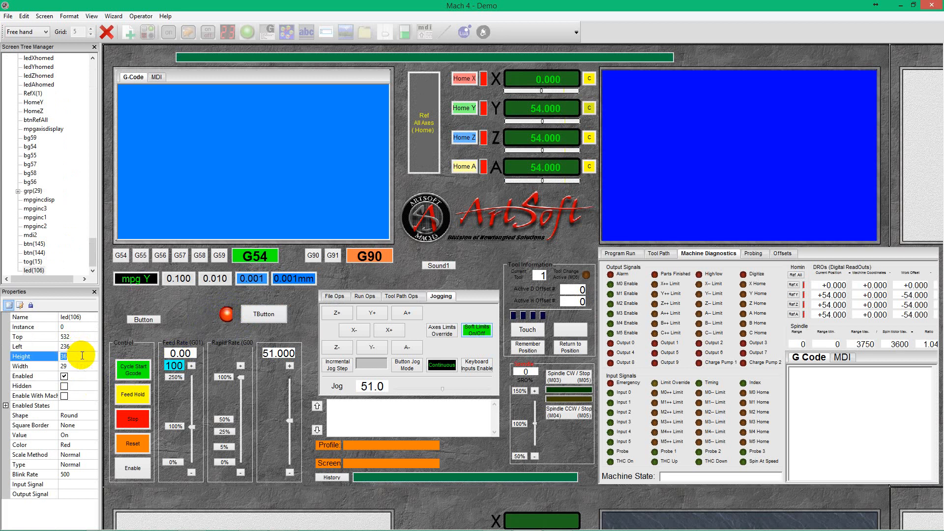
click(66, 366)
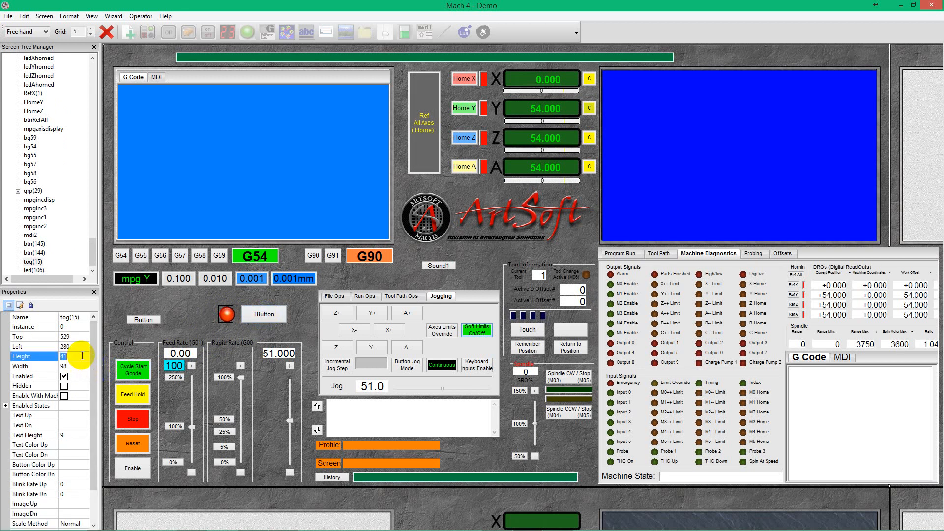
text(35)
click(76, 366)
text(113)
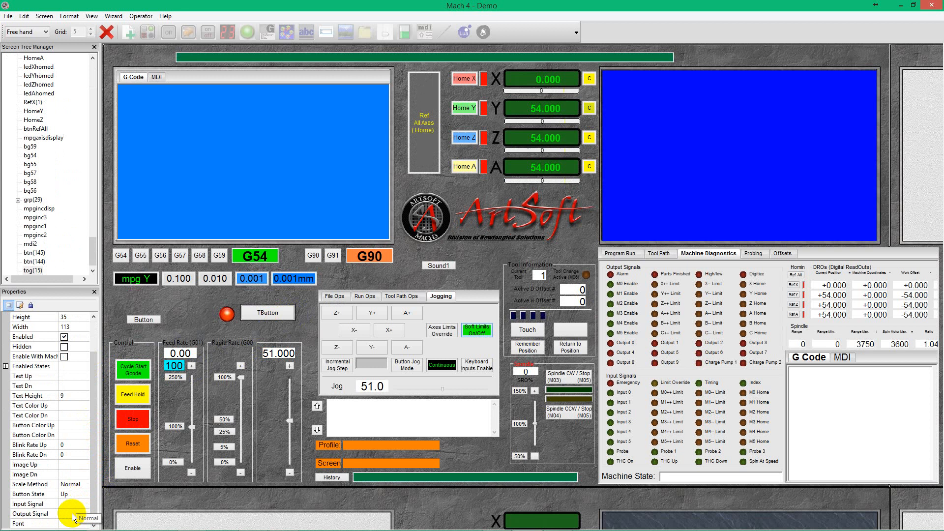
Step: Set the toggle button's Output Signal to Output #0, pressed colour Green and label 'Output 0 off'
click(31, 514)
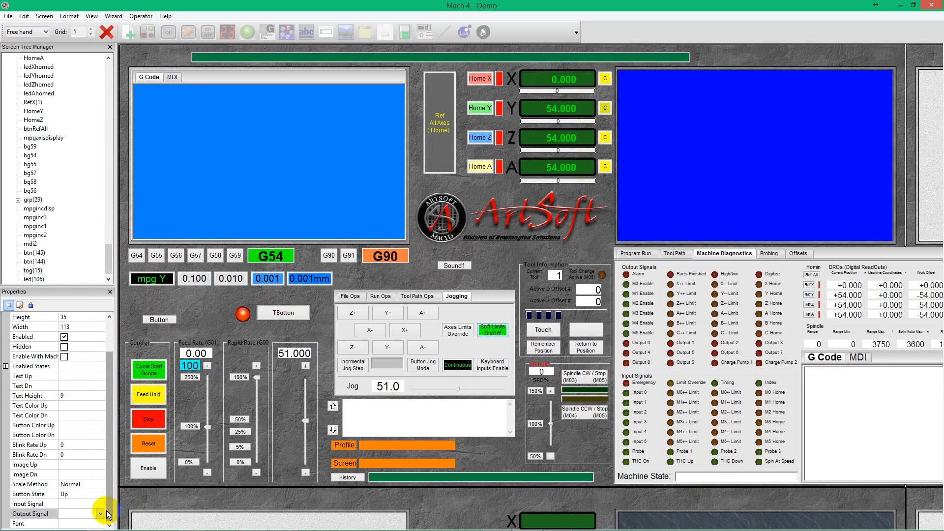
click(98, 514)
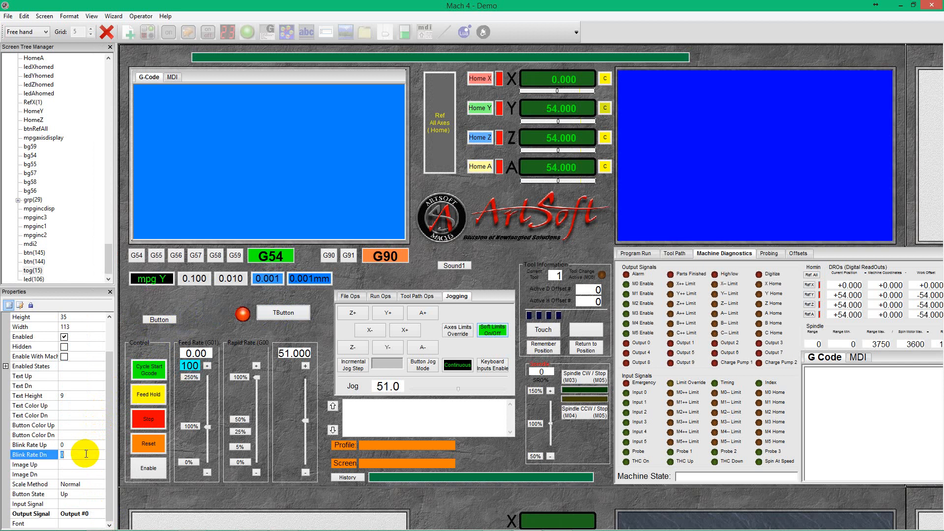
text(500)
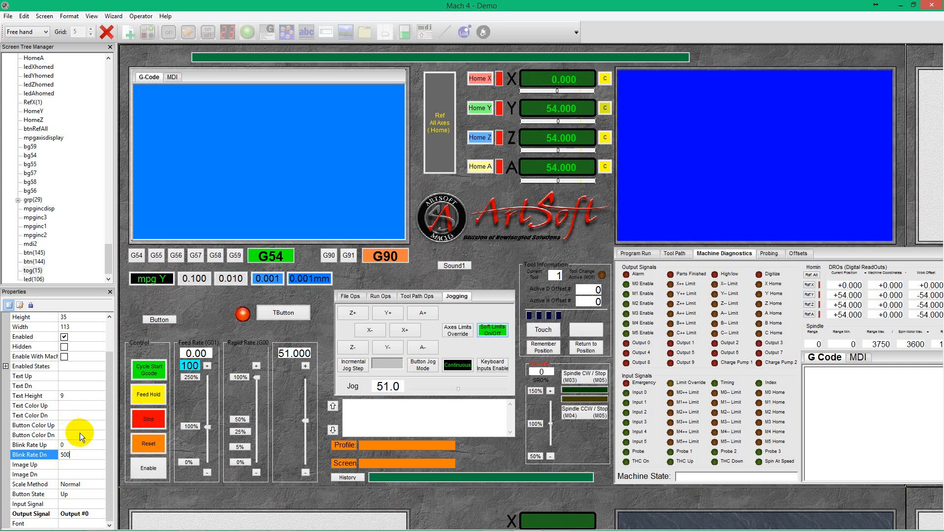
click(101, 436)
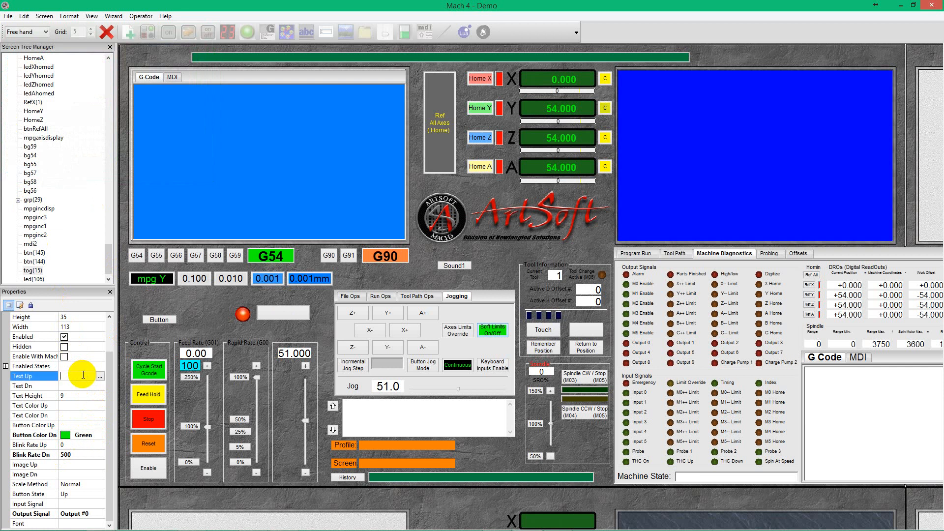
text(Output 0)
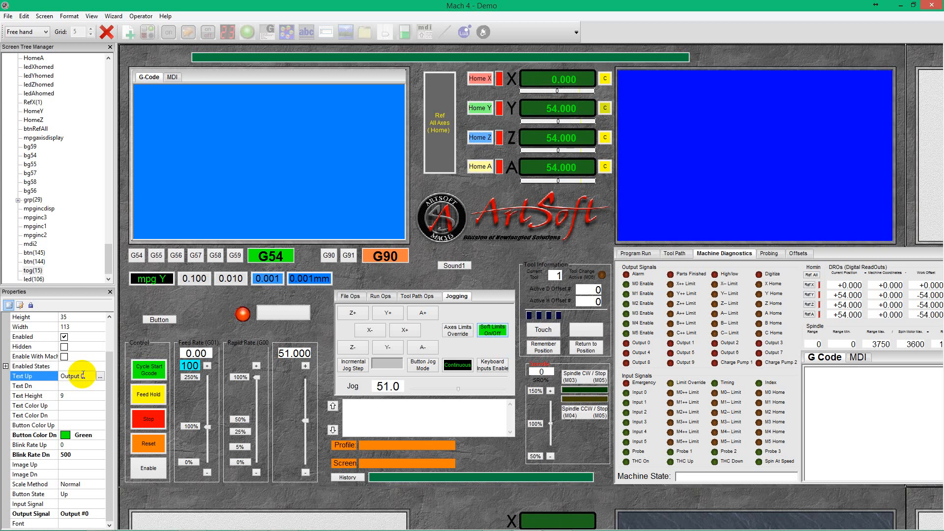
text(off)
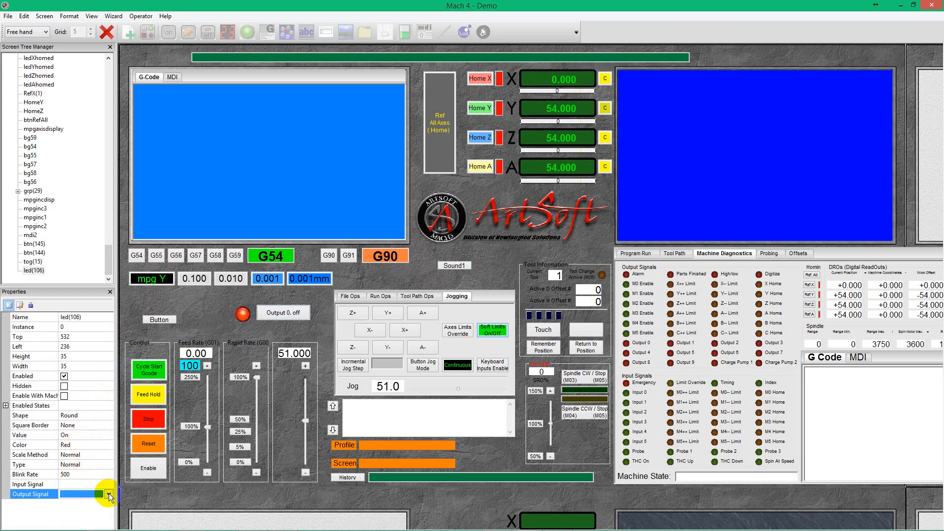
Step: Tie the LED to Output #0 and set its colour to Green/Red
click(108, 495)
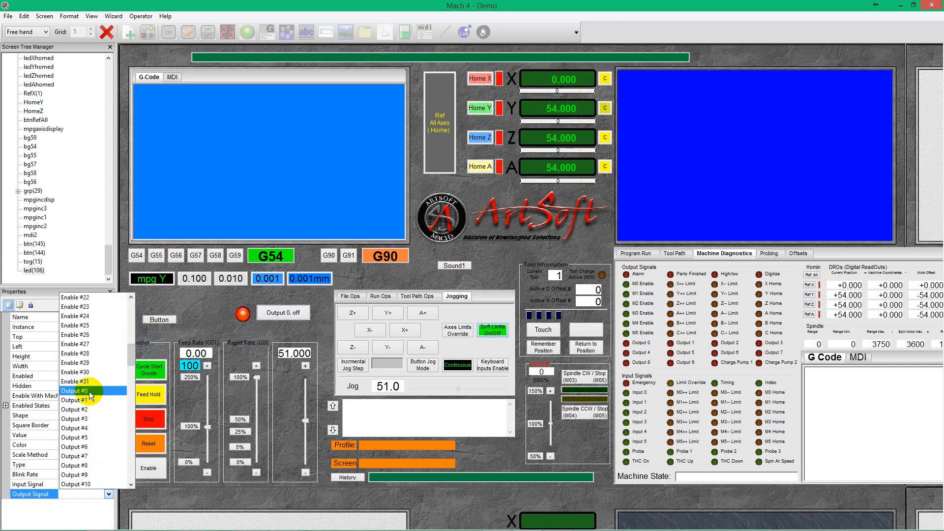
click(76, 390)
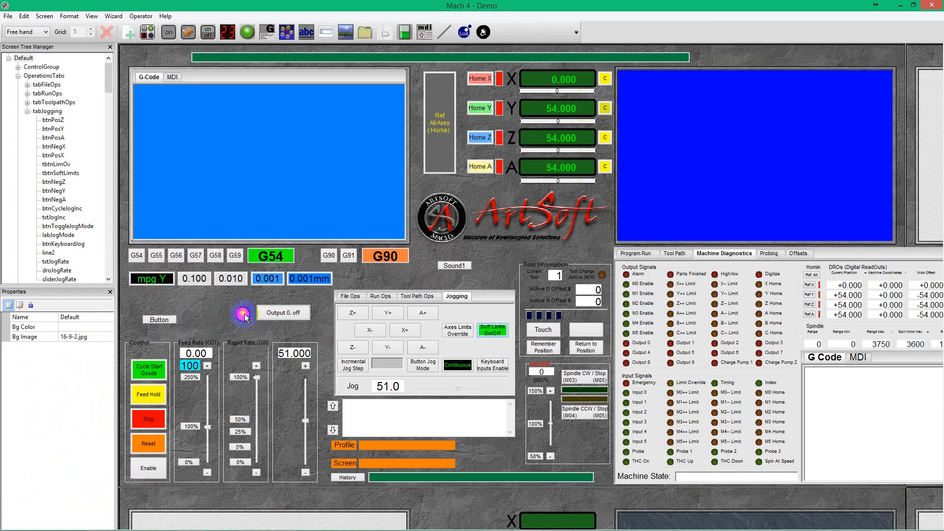
click(243, 314)
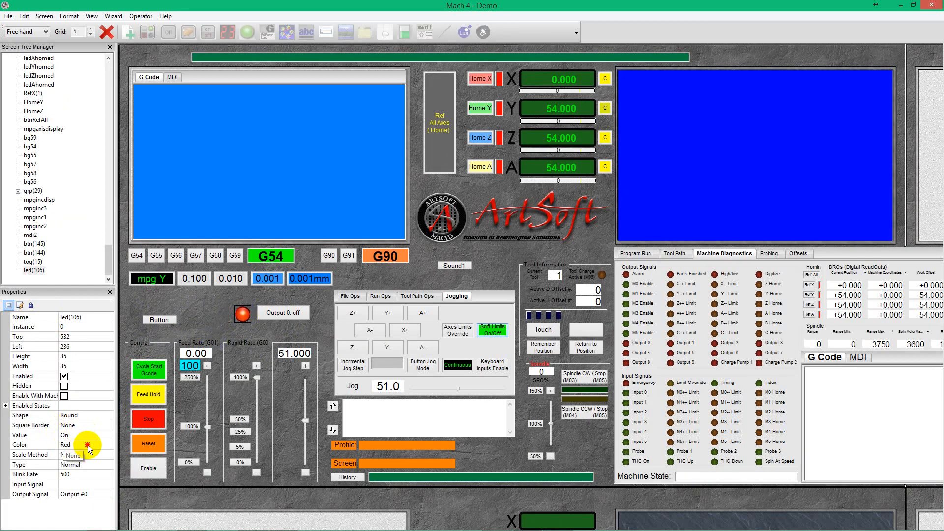
click(107, 444)
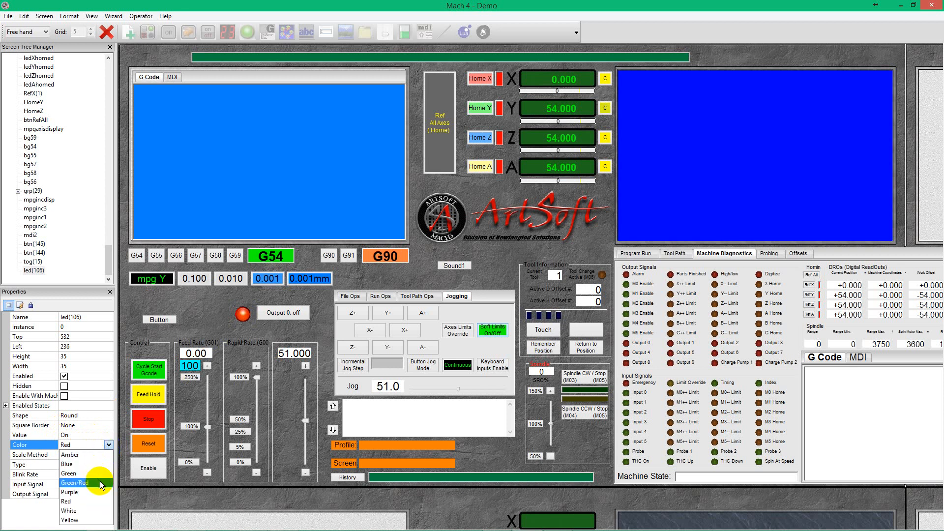
click(75, 482)
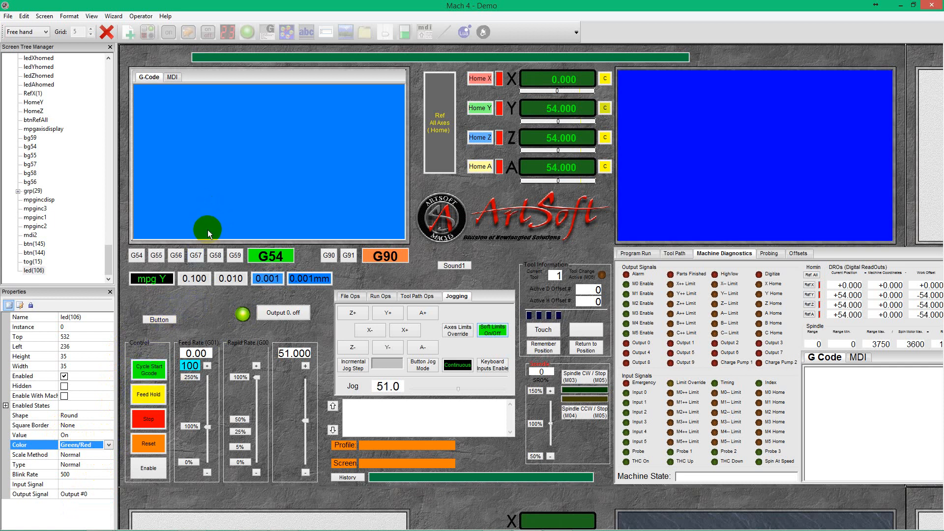
click(141, 16)
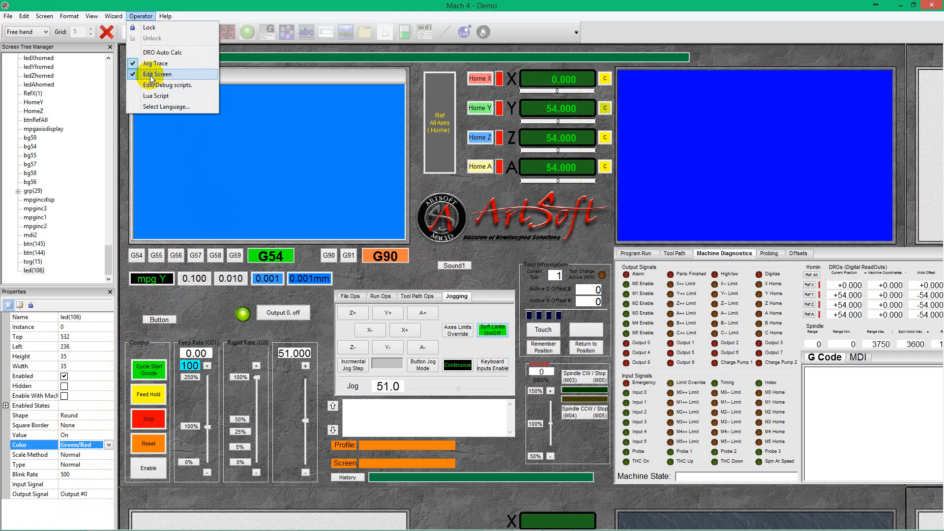
Step: Exit Edit Screen and answer Ja to save, returning to the running screen with the new button and LED
click(157, 74)
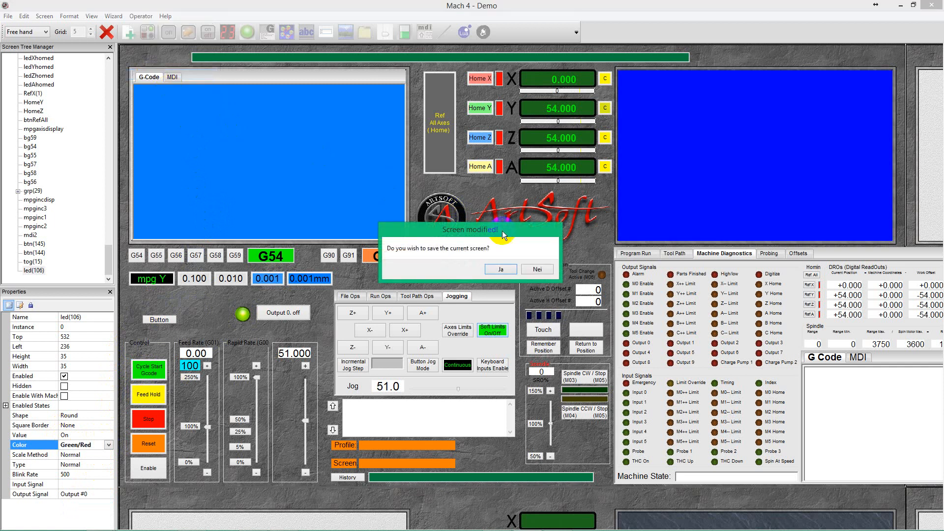
click(535, 269)
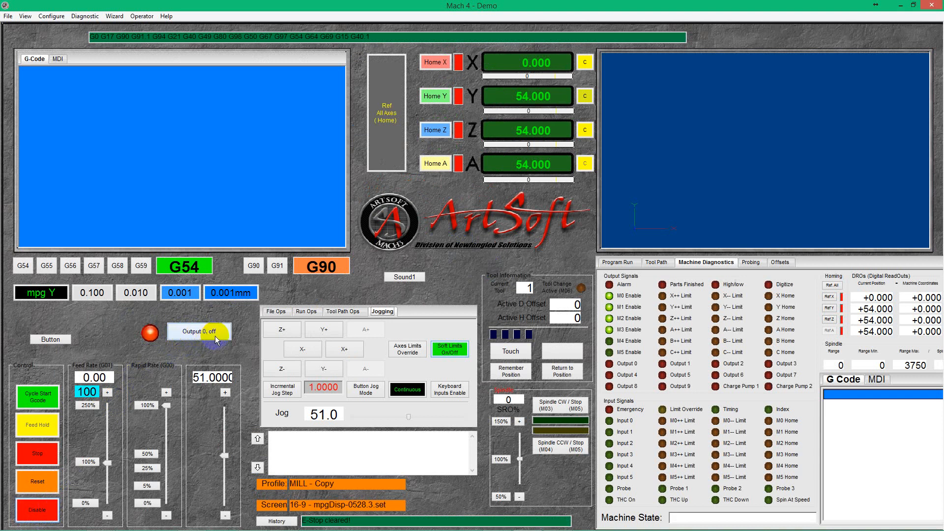
click(198, 331)
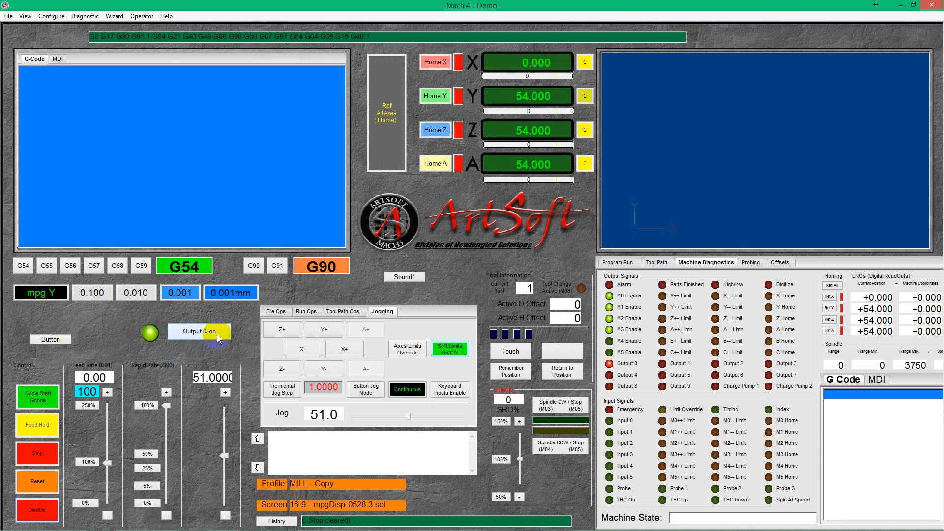
click(199, 331)
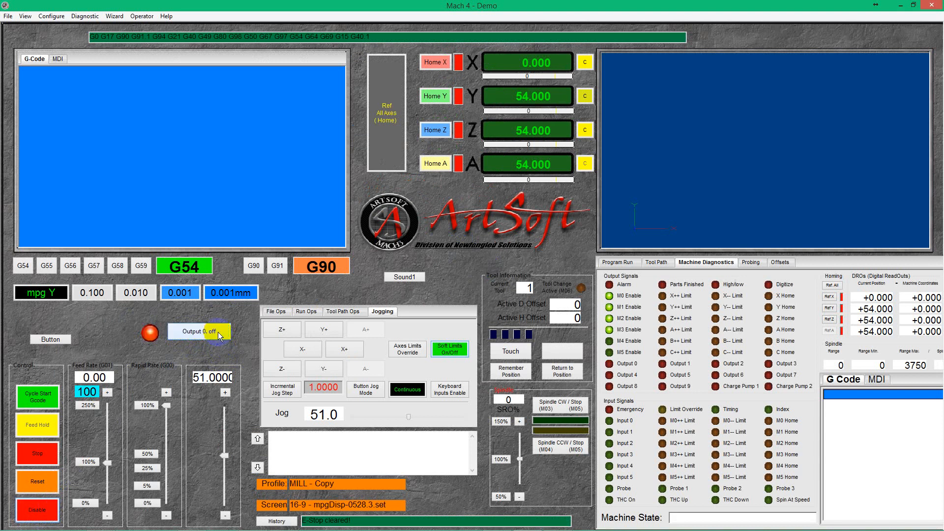
click(199, 331)
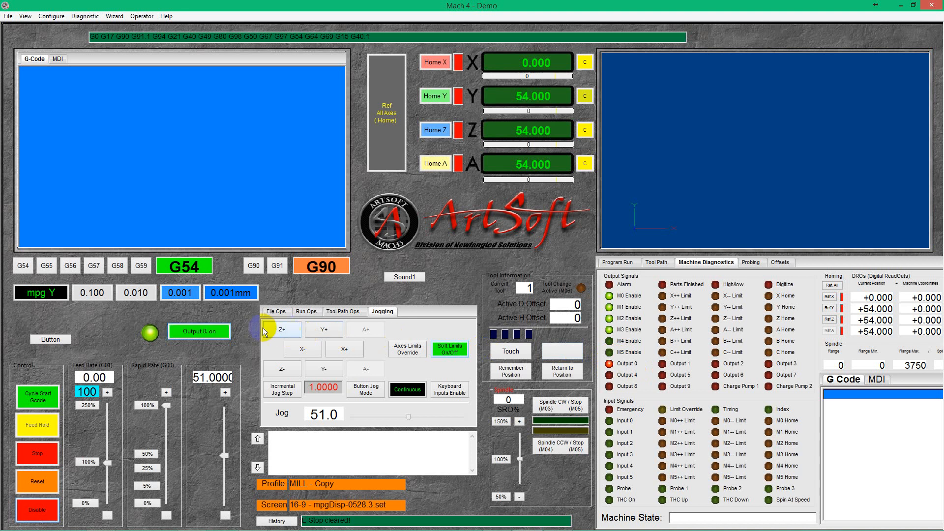
click(199, 331)
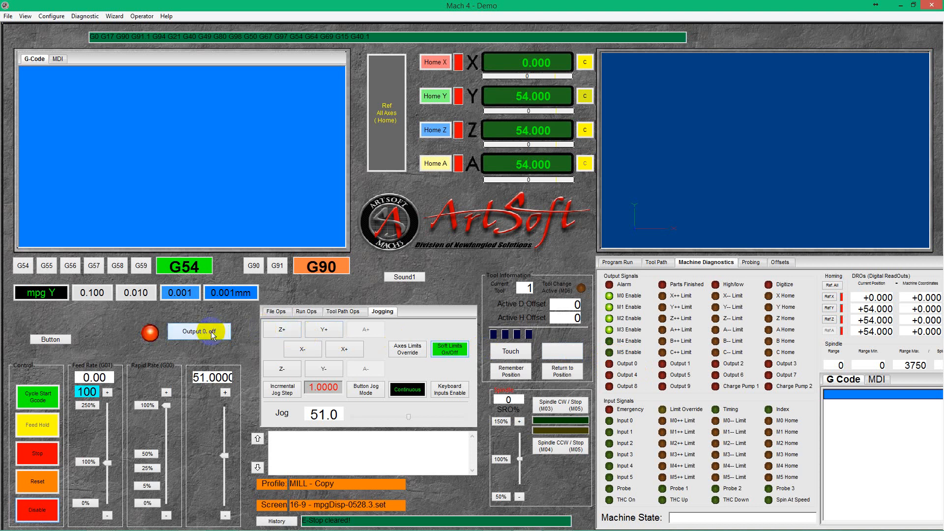
click(198, 332)
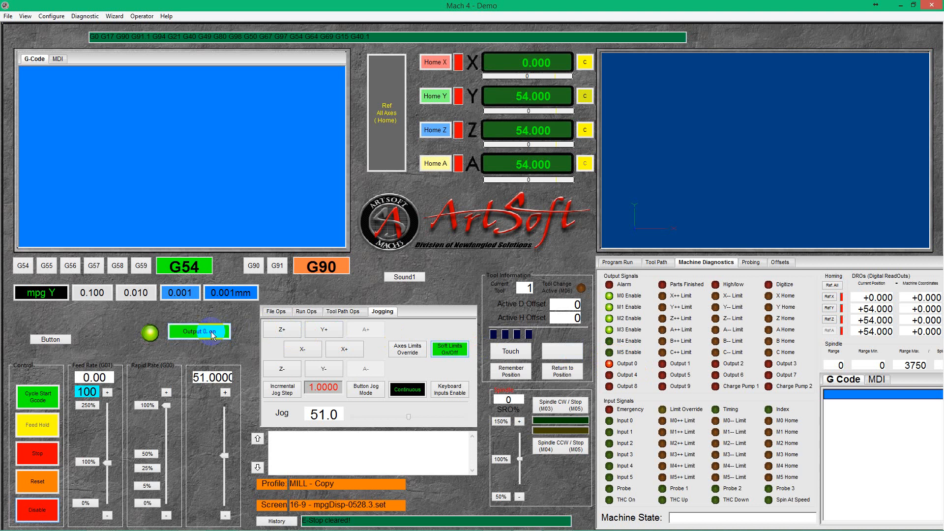
click(200, 331)
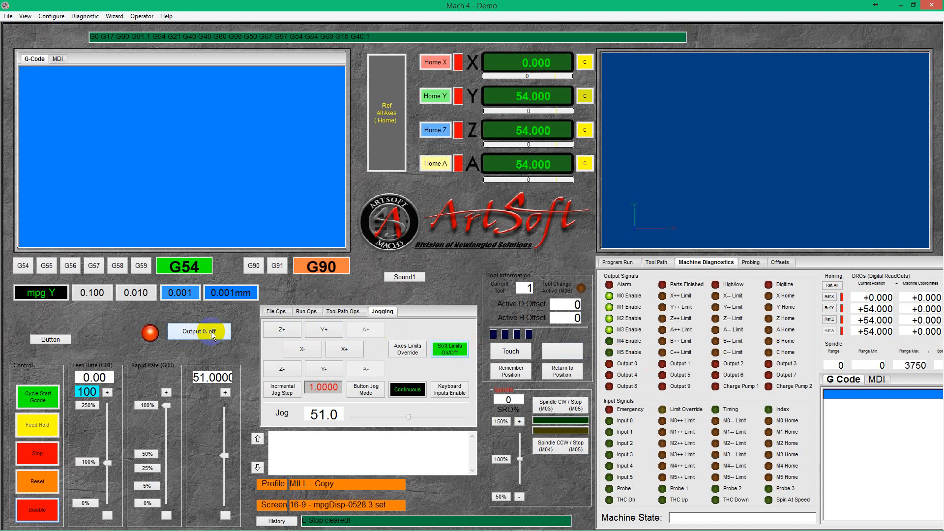
click(198, 331)
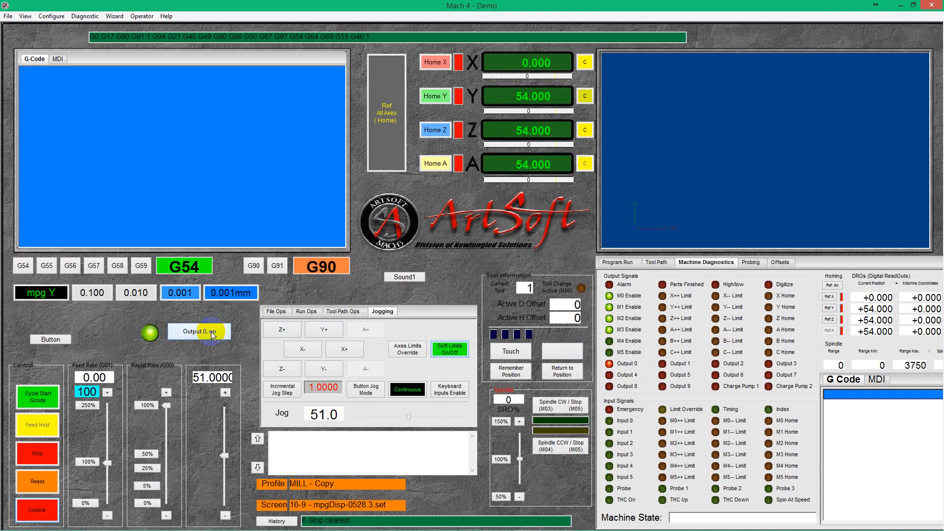
click(198, 331)
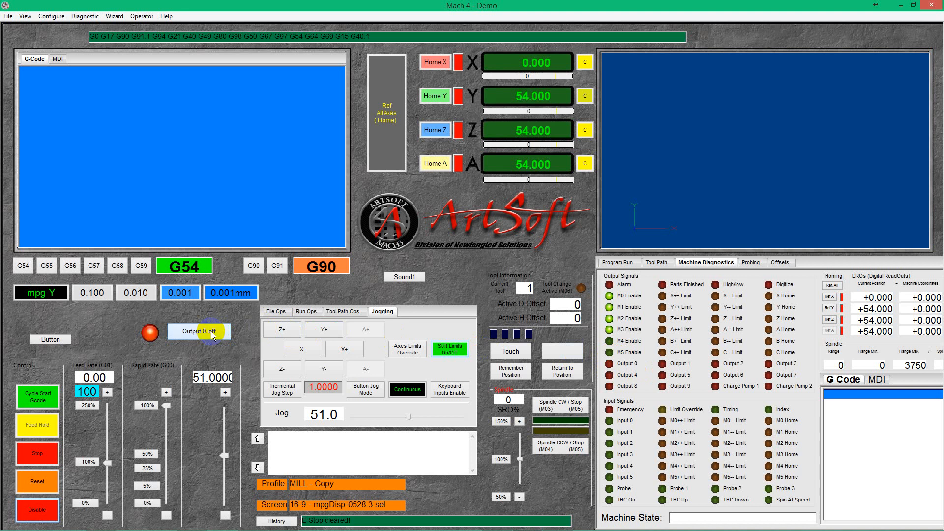